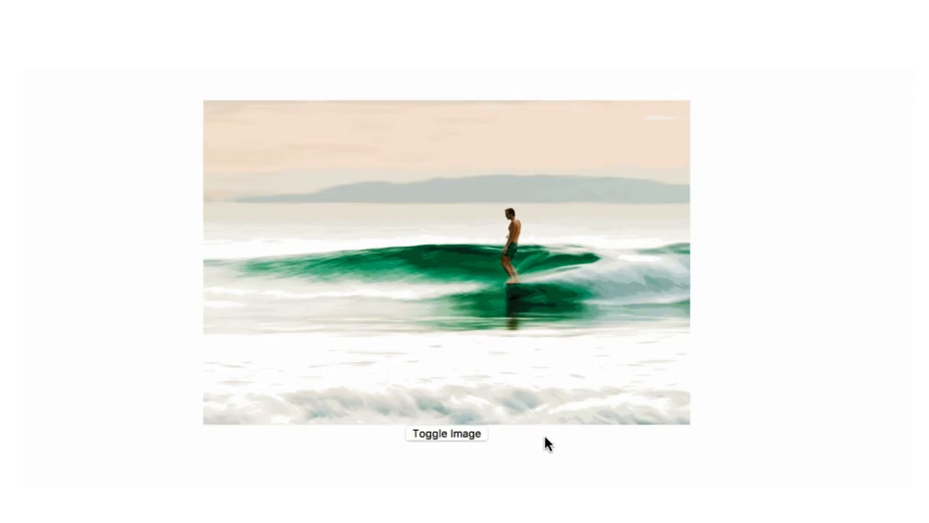
# - Use Toggle Image to hide the surfing photo, show it again, then advance to the bundle-size chart
pyautogui.click(446, 433)
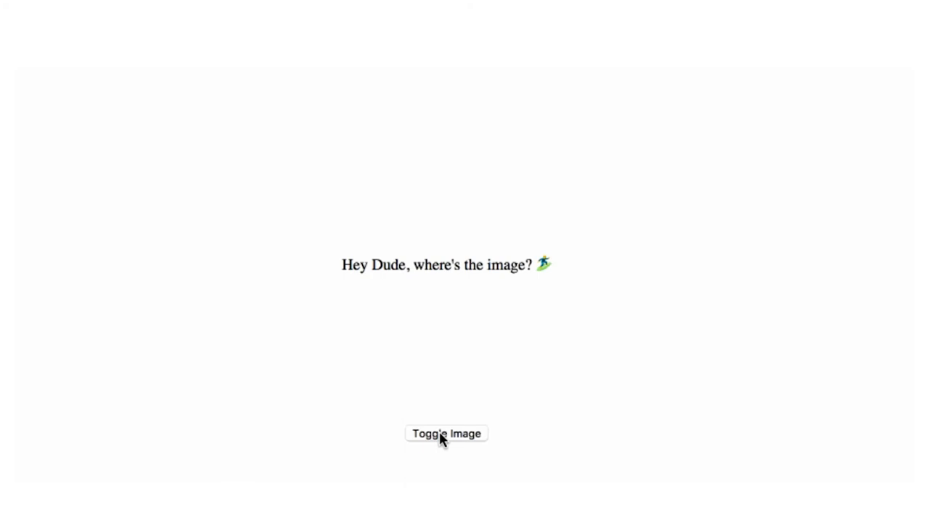
pyautogui.click(446, 432)
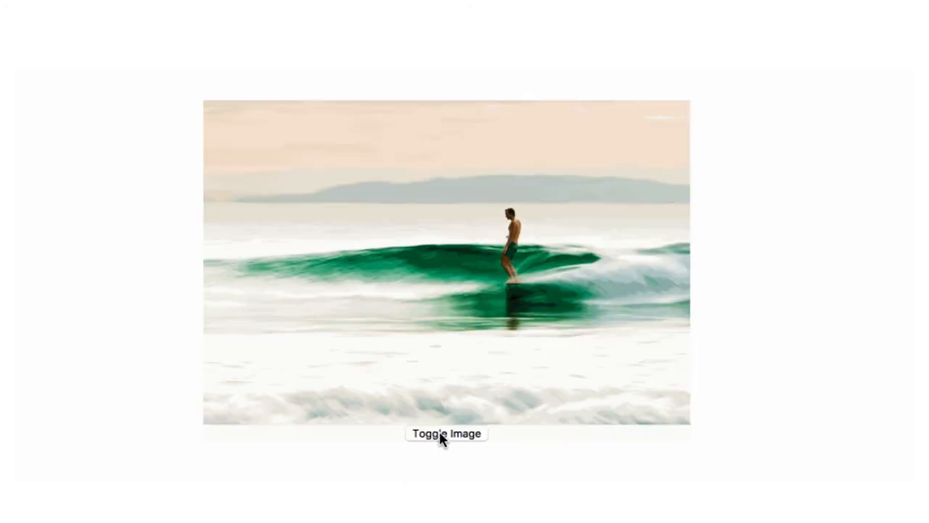
pyautogui.click(446, 433)
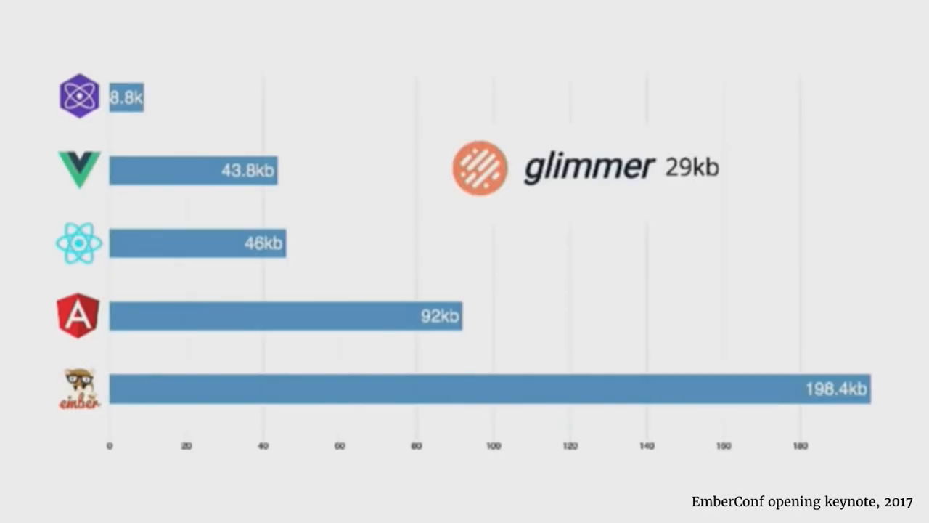